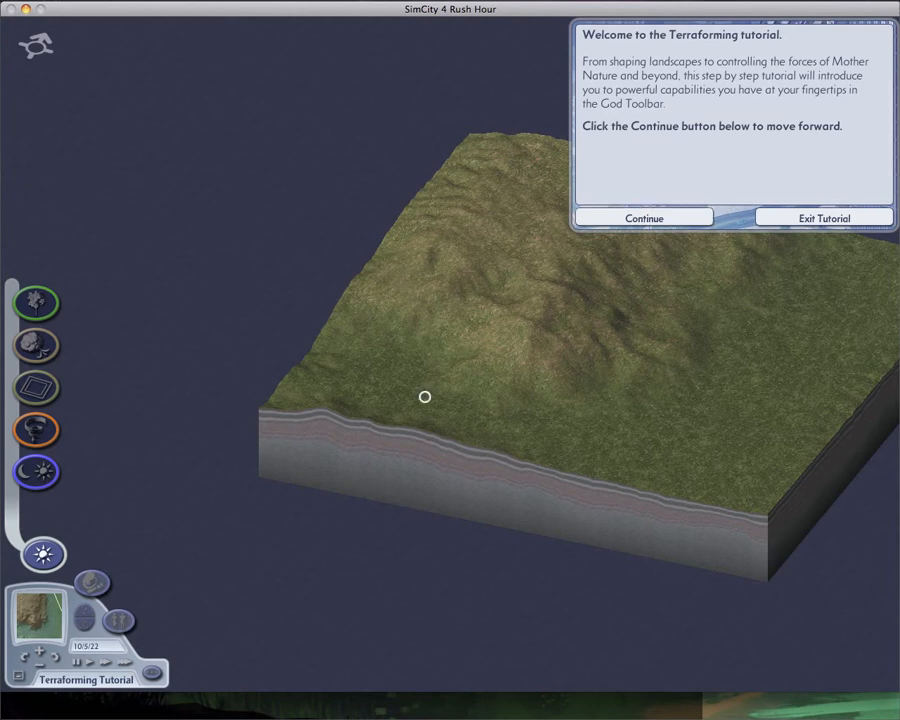
mouse_move(361, 515)
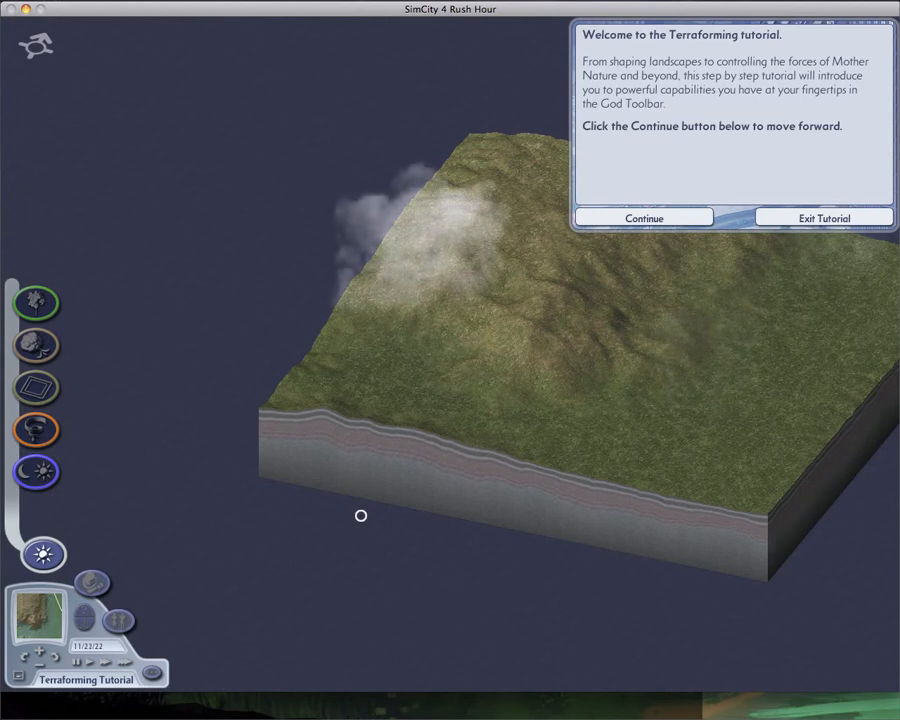
mouse_move(447, 438)
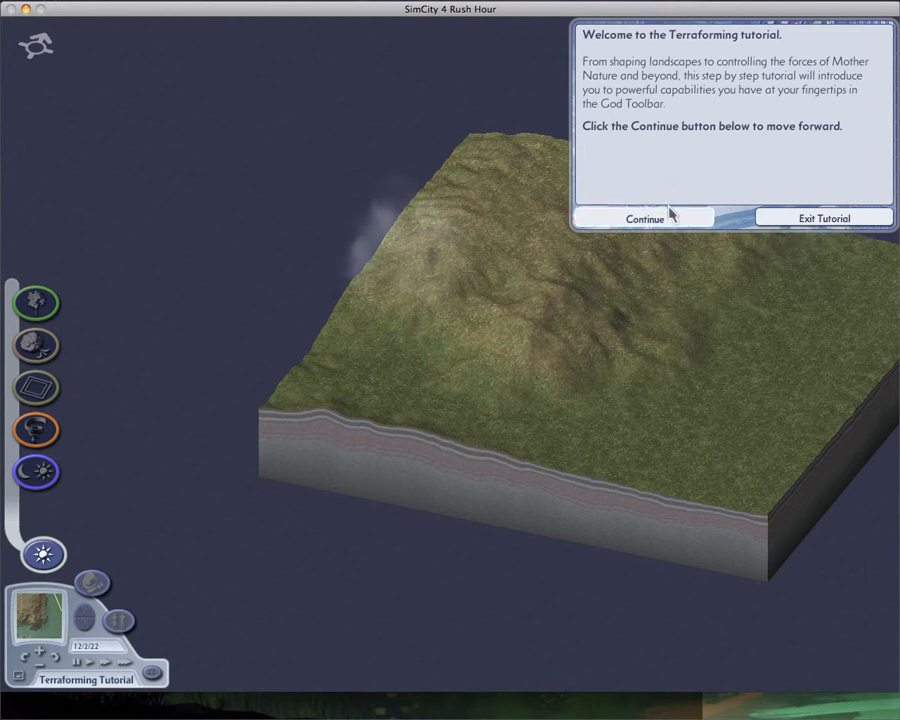
Step: Advance past the welcome and usage-notes pages to 'Let's start with Terraforming'
click(644, 218)
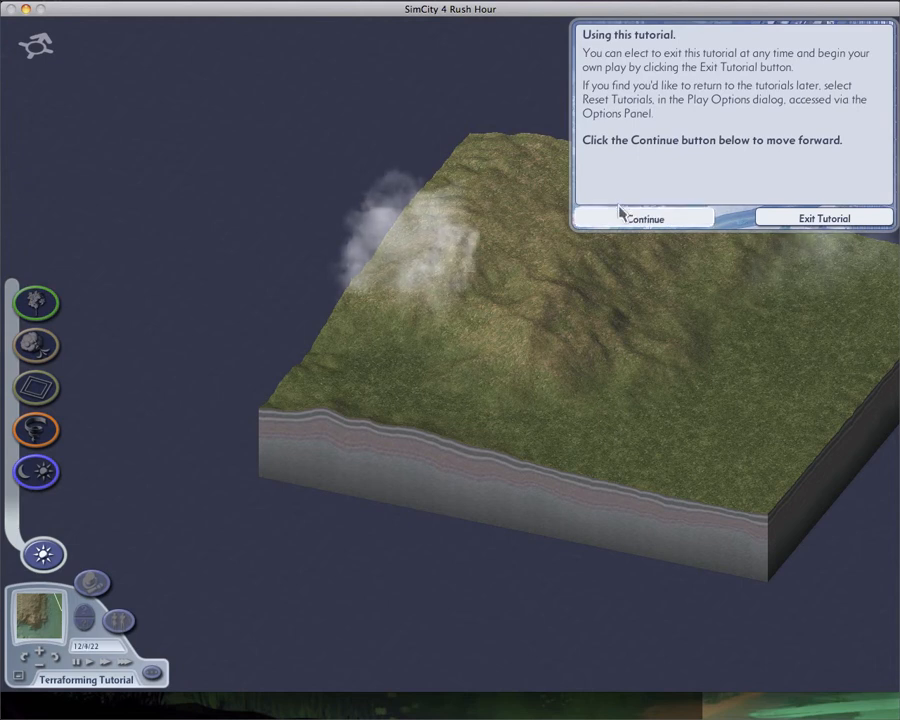
click(645, 217)
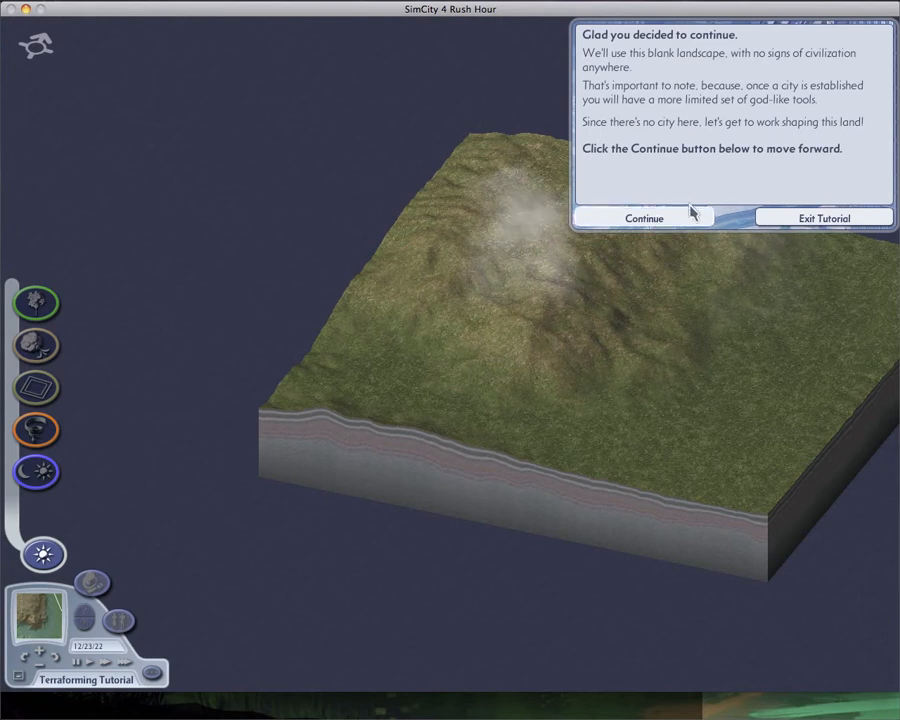
click(644, 218)
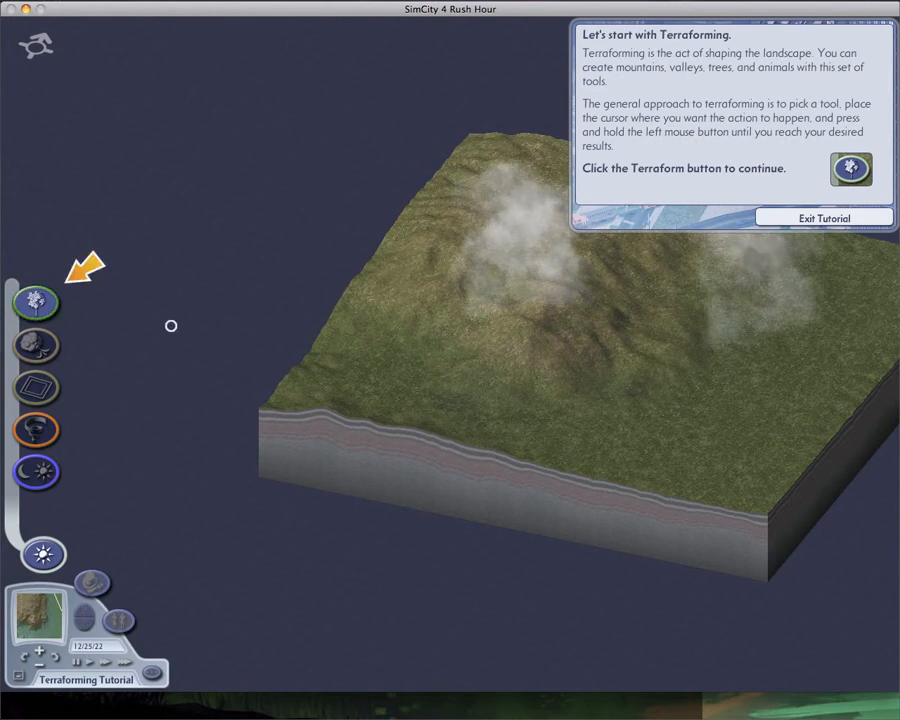
Step: Open the God Toolbar's Terraform submenu, reaching 'Let's raise some mountains!'
click(35, 302)
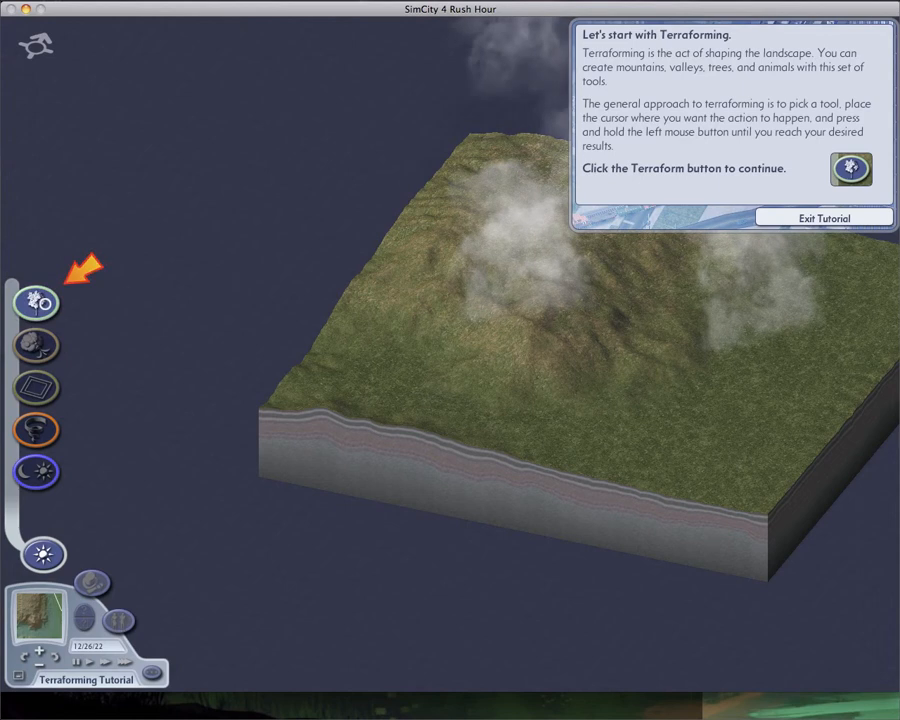
click(37, 303)
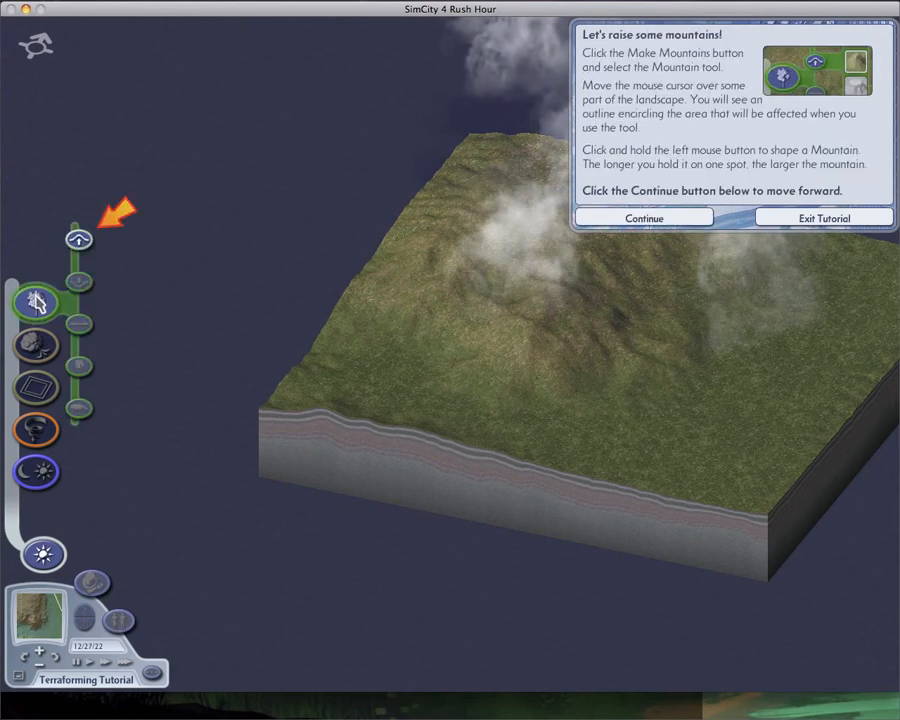
click(78, 240)
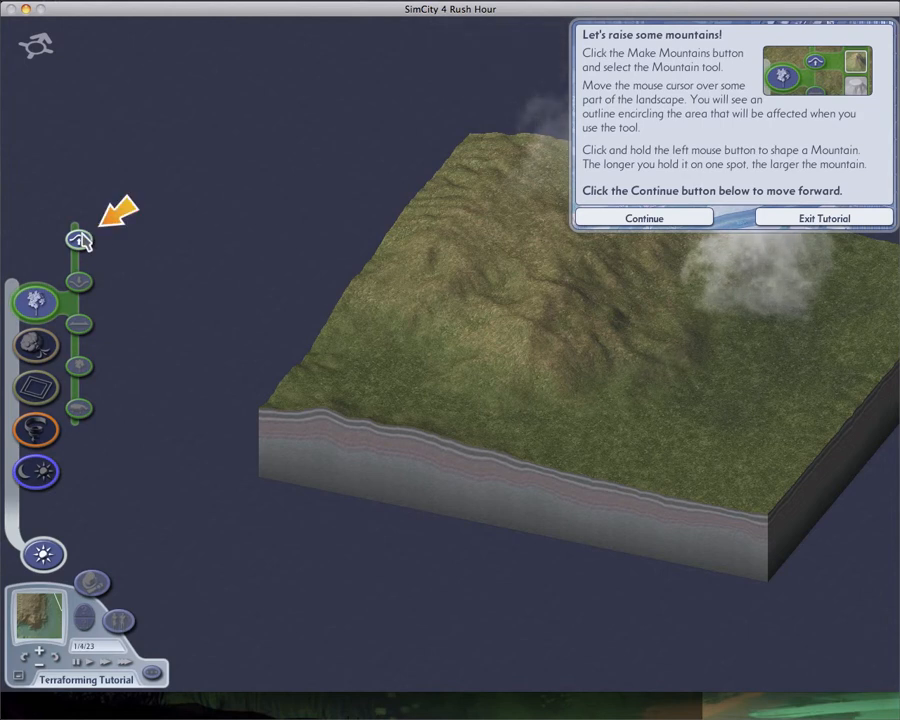
Step: Pick the Mountain tool to raise a peak at the map centre
click(78, 240)
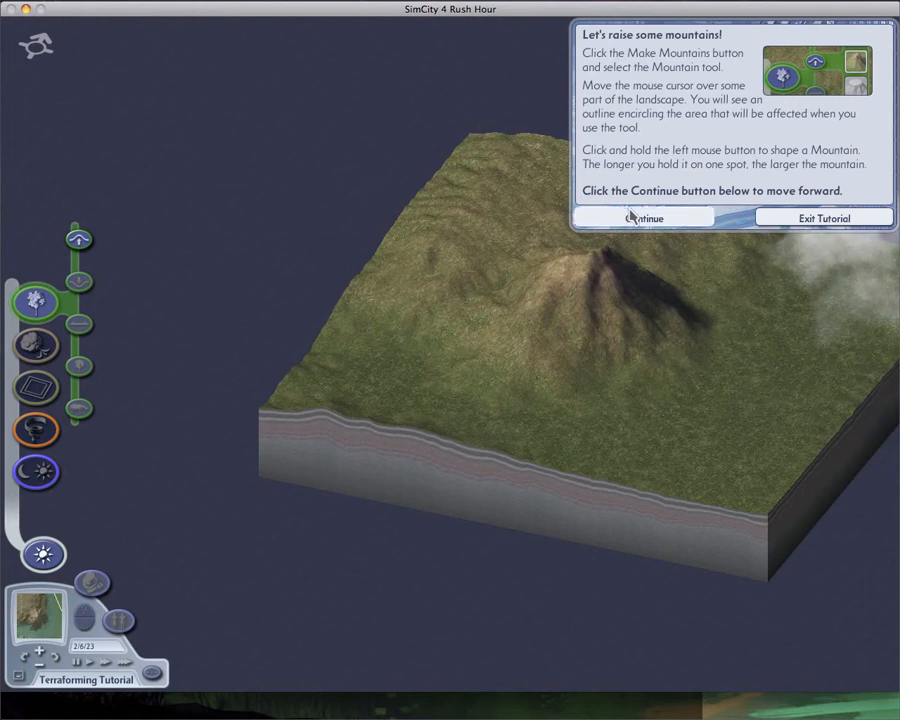
Step: Advance to 'Some terraforming tips' and reselect the Mountain tool
click(644, 217)
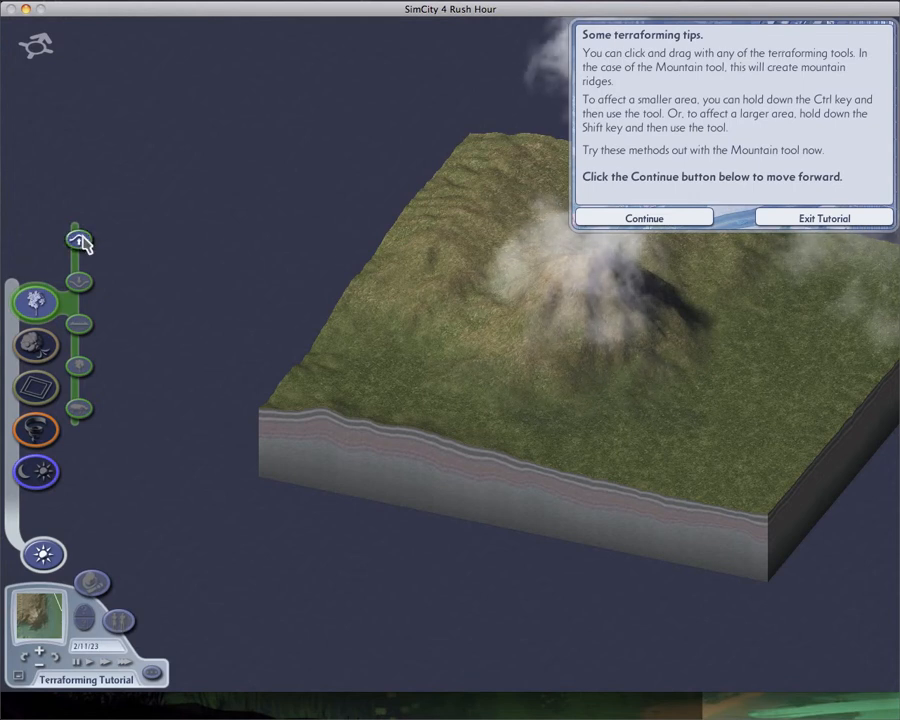
click(78, 239)
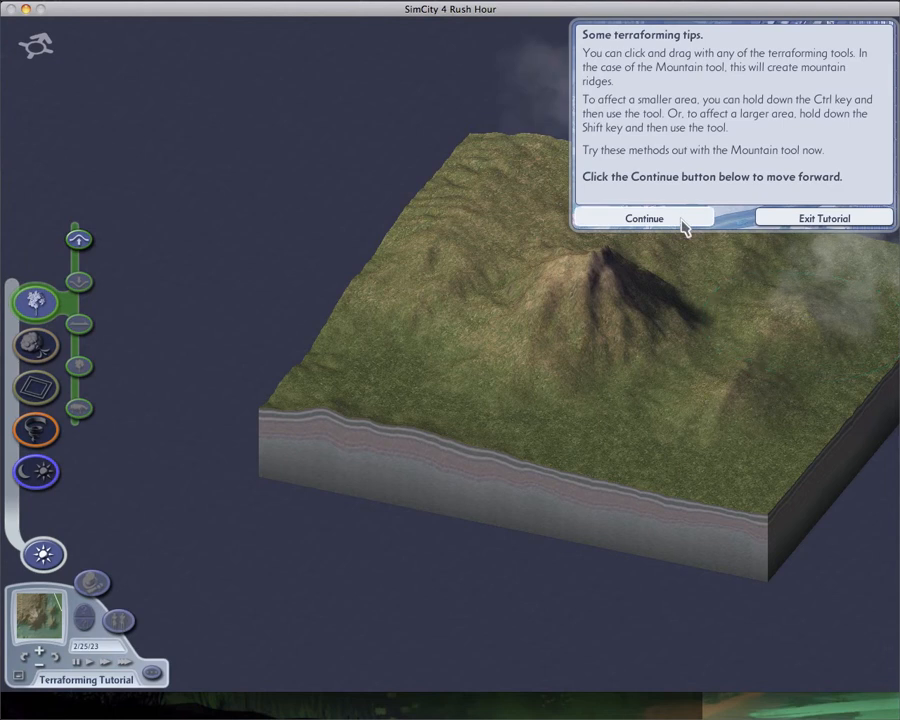
Step: Reach 'Now, let's make a valley' and gouge a steep water-filled valley beside the mountain
click(644, 218)
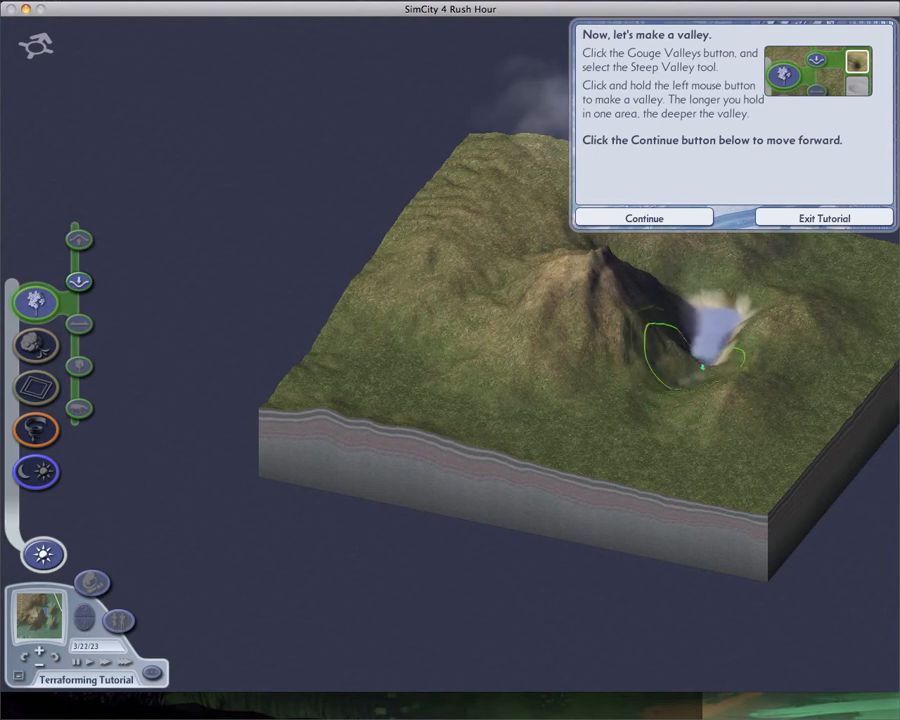
drag(700, 365, 695, 370)
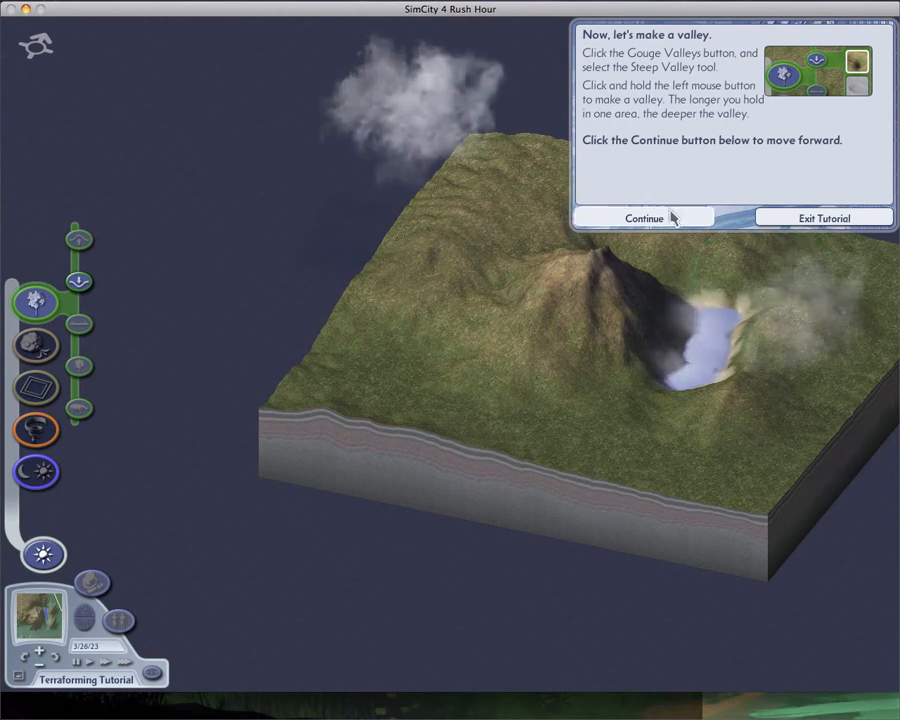
Step: Continue to the 'Using the Terrain Effects tools' tutorial page
click(644, 218)
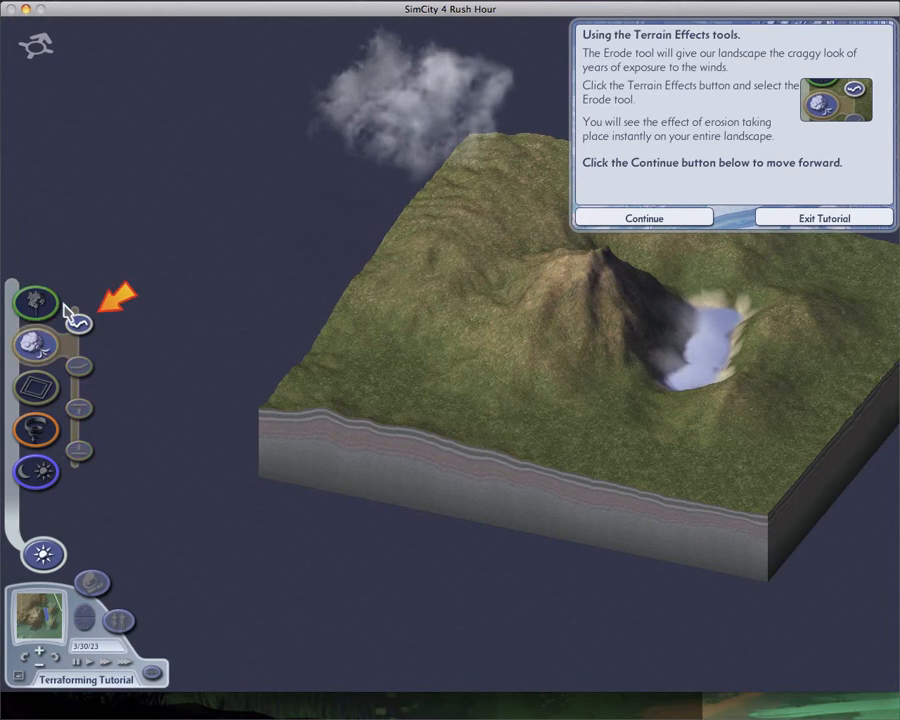
mouse_move(78, 325)
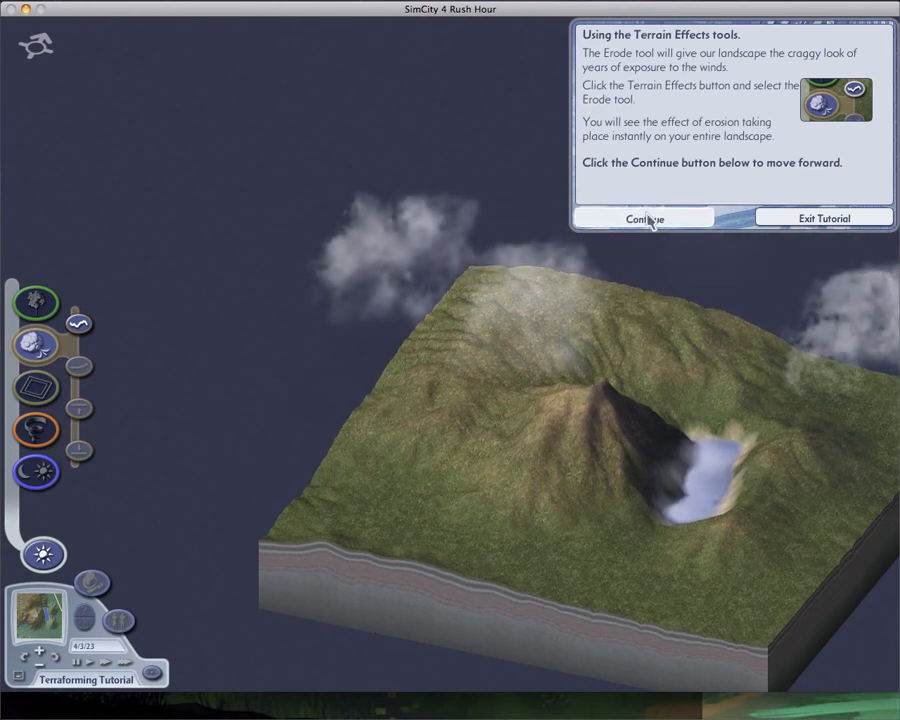
Step: Advance to 'Let's bring this terrain to life' and reopen the Terraform tools
click(643, 218)
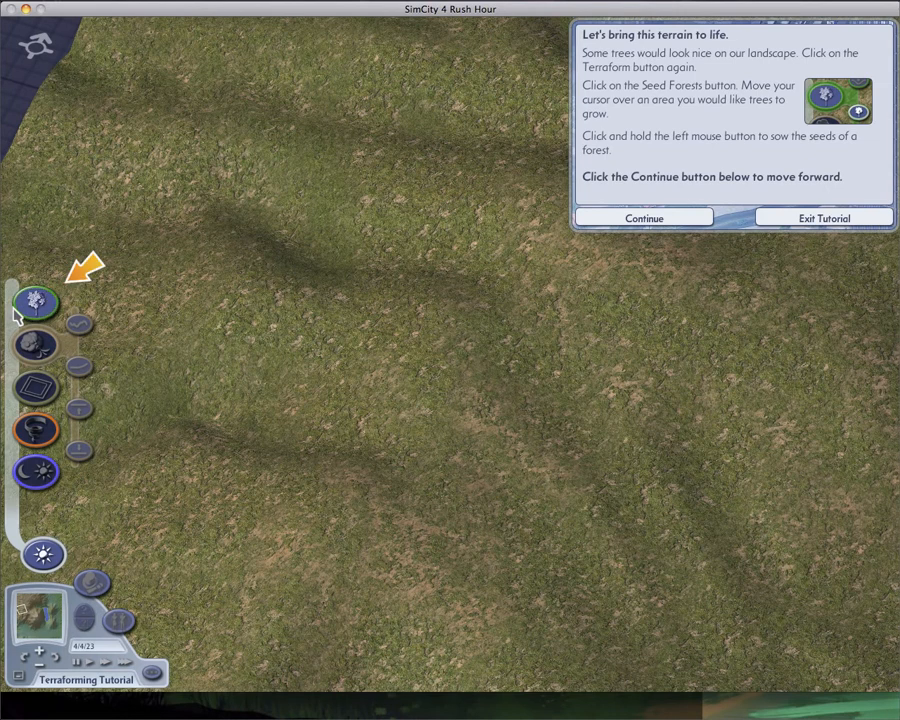
click(35, 302)
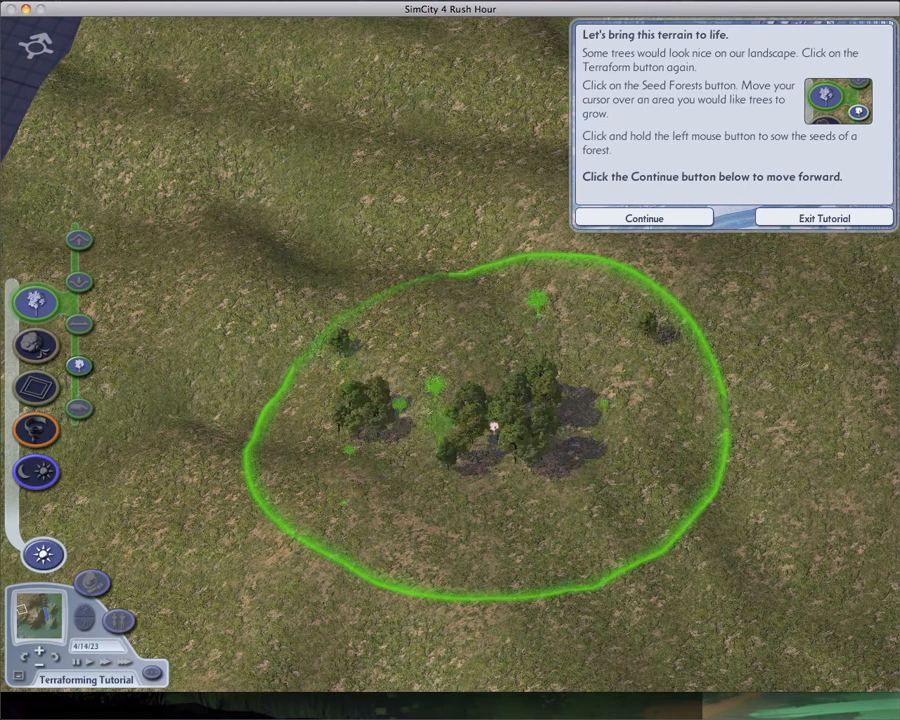
click(480, 430)
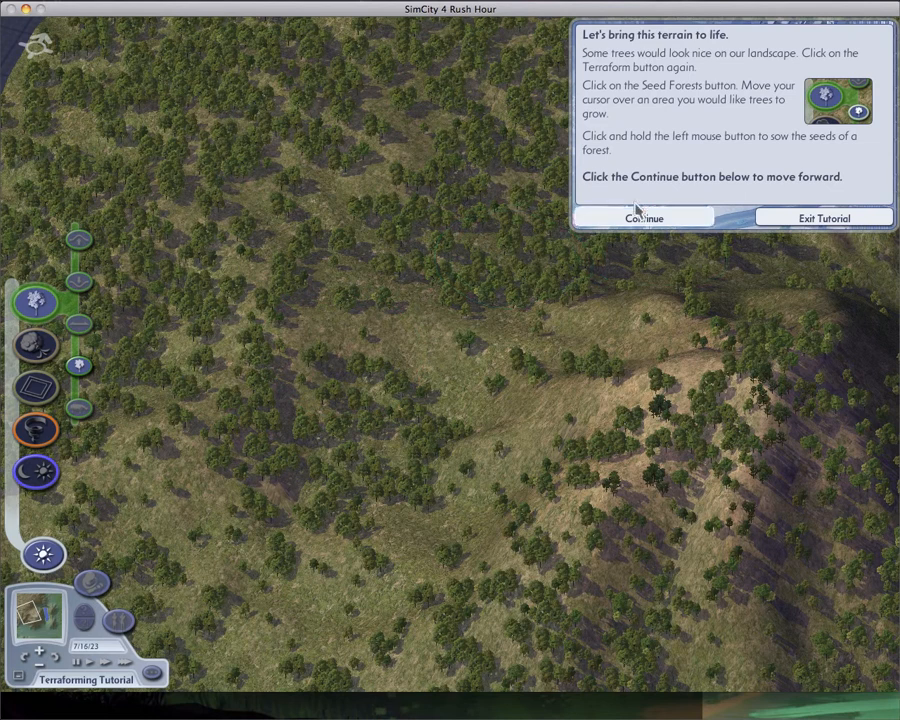
Step: Finish forest planting and continue to 'And now, for fun, let's add Fauna'
click(643, 217)
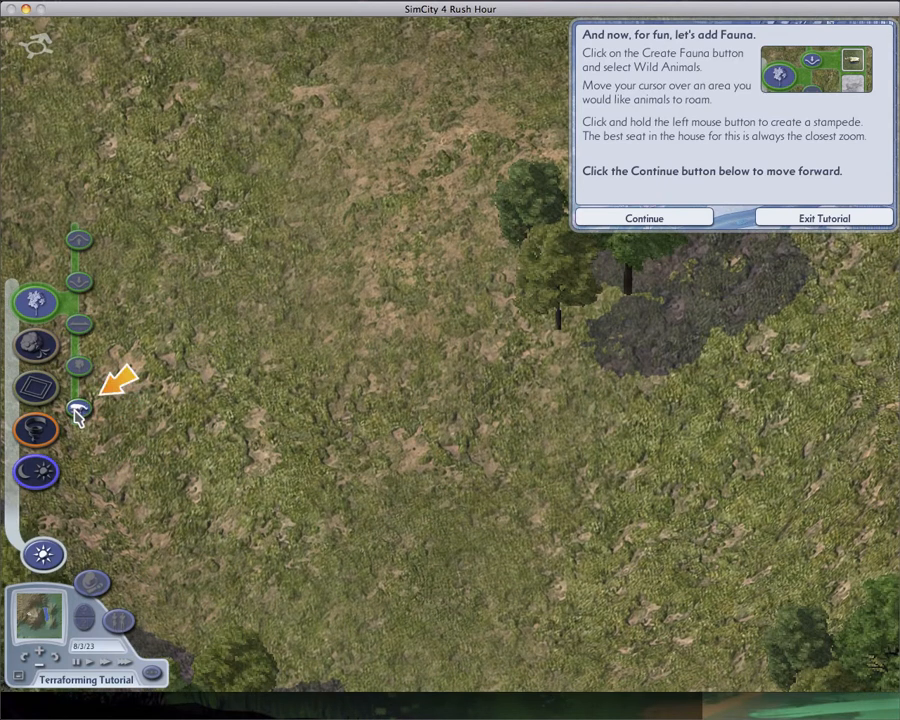
Step: Expand Create Fauna in the God Mode panel to list the animal choices
click(78, 410)
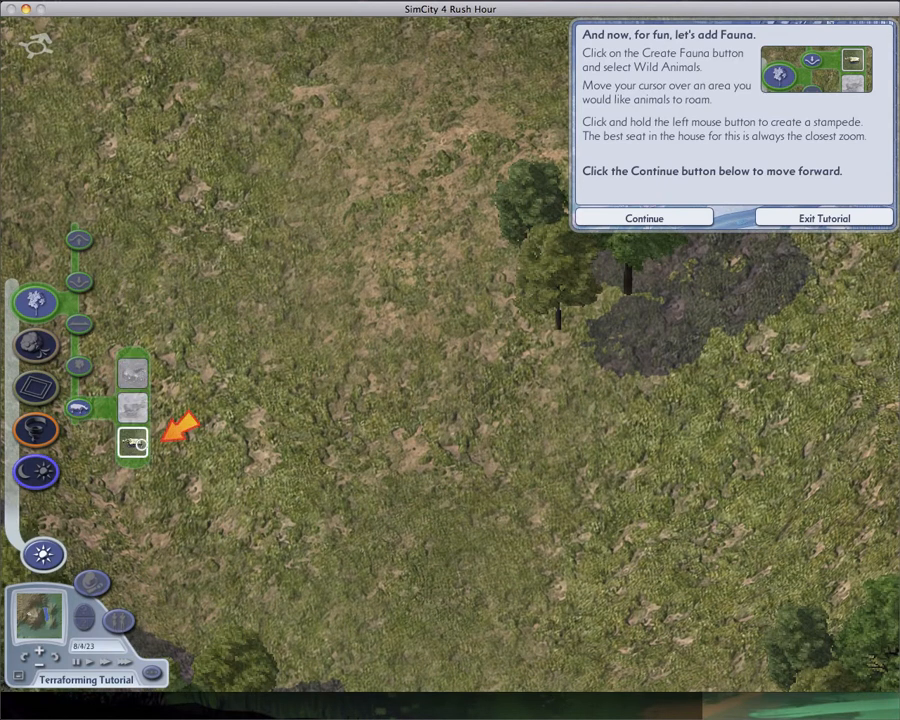
mouse_move(133, 443)
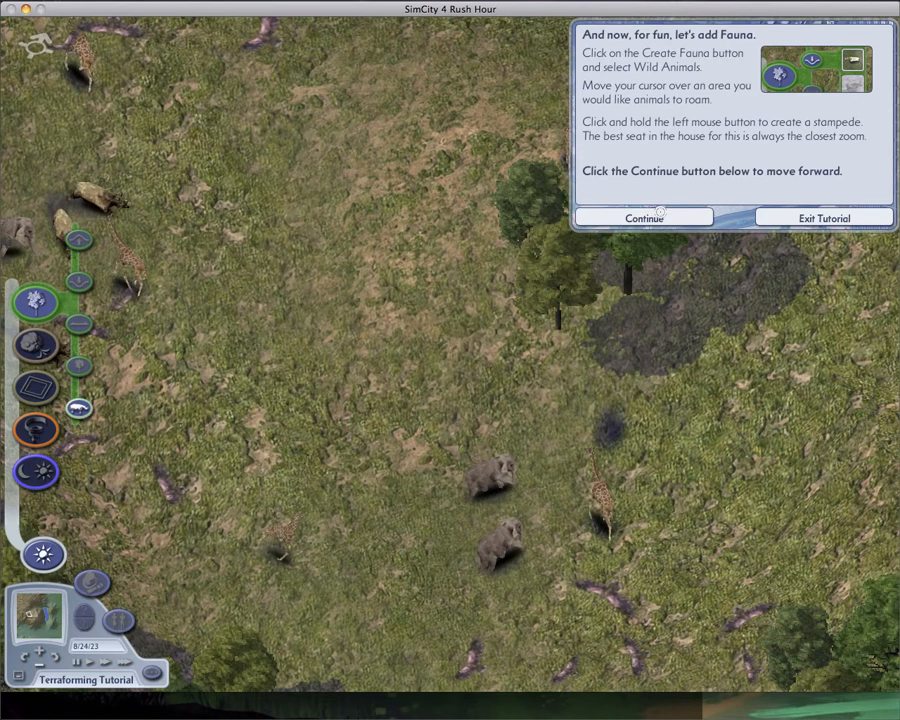
Step: Move past the wild-animal stampede to 'You can control day and night'
click(643, 217)
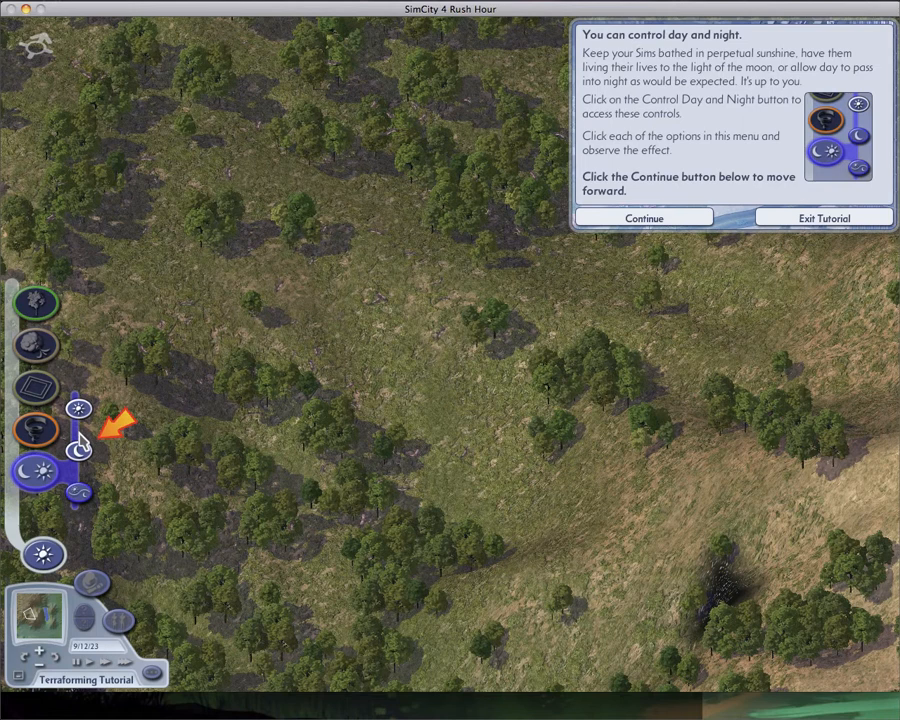
Step: Choose the moon option for night lighting and continue the tutorial
click(78, 451)
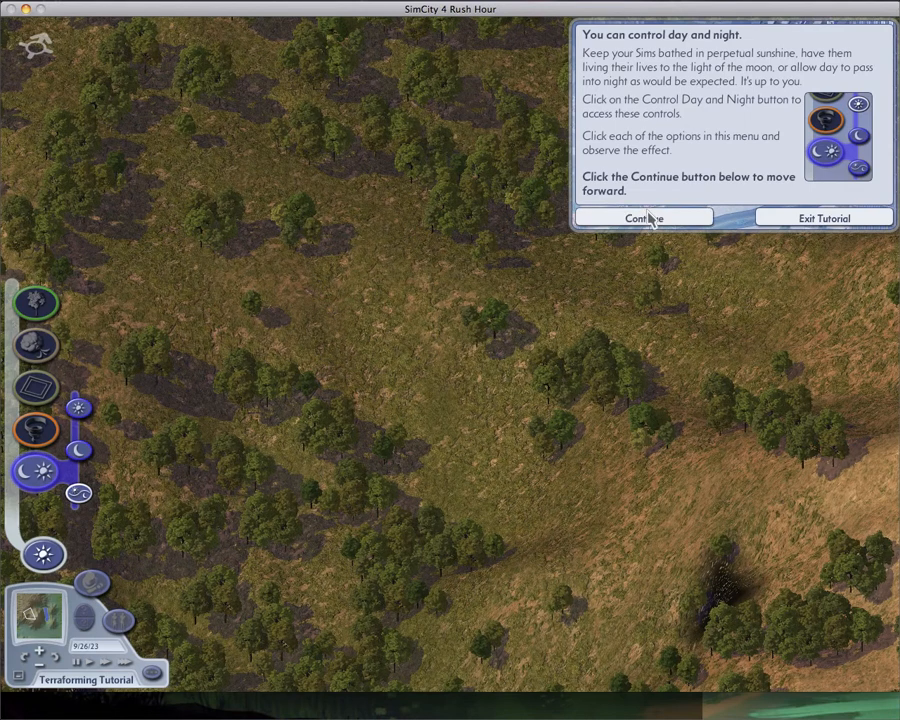
click(643, 217)
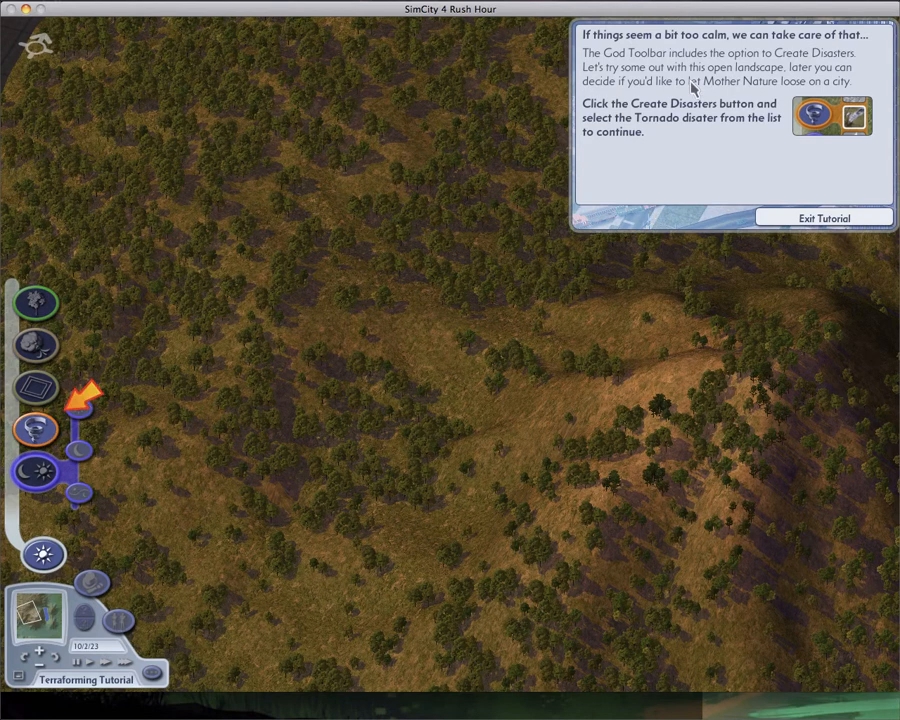
mouse_move(780, 18)
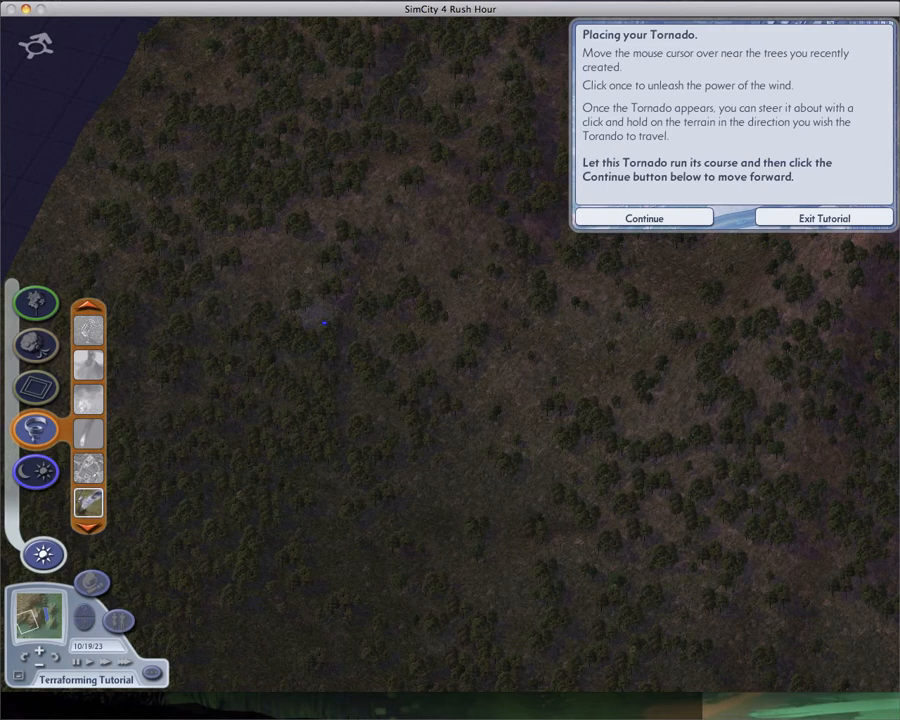
Step: Select the Tornado disaster from the Create Disasters list
click(325, 323)
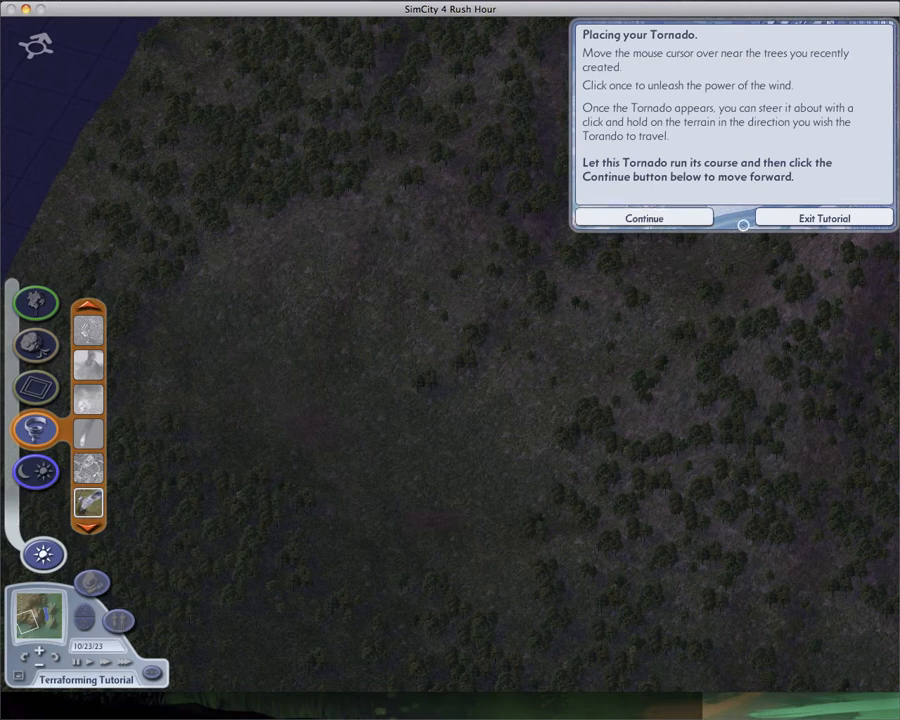
Step: Continue past the tornado page and run Reconcile Edges on the city borders
click(643, 217)
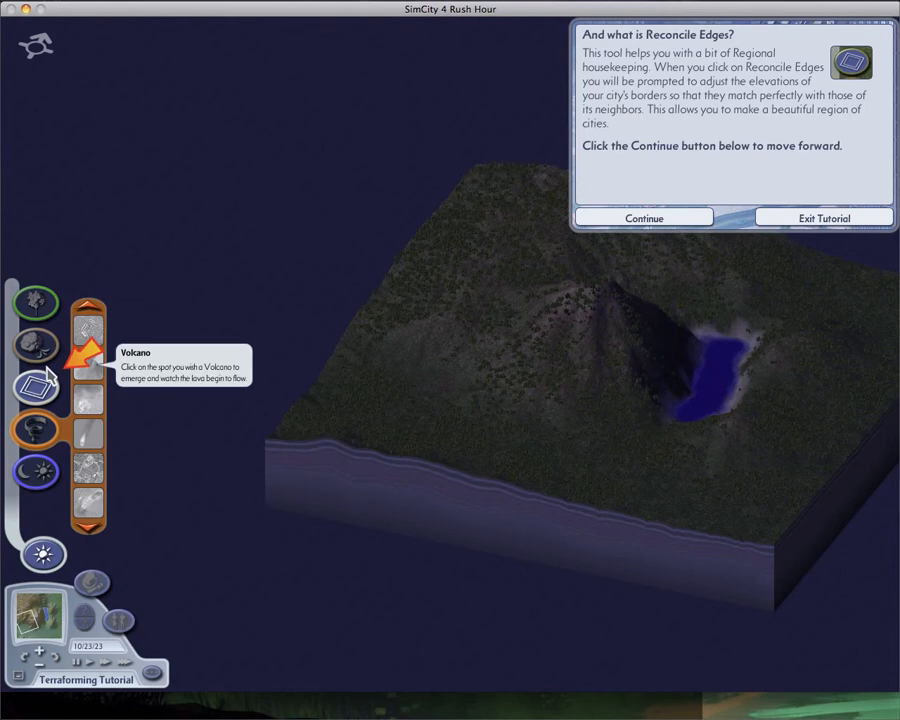
click(643, 217)
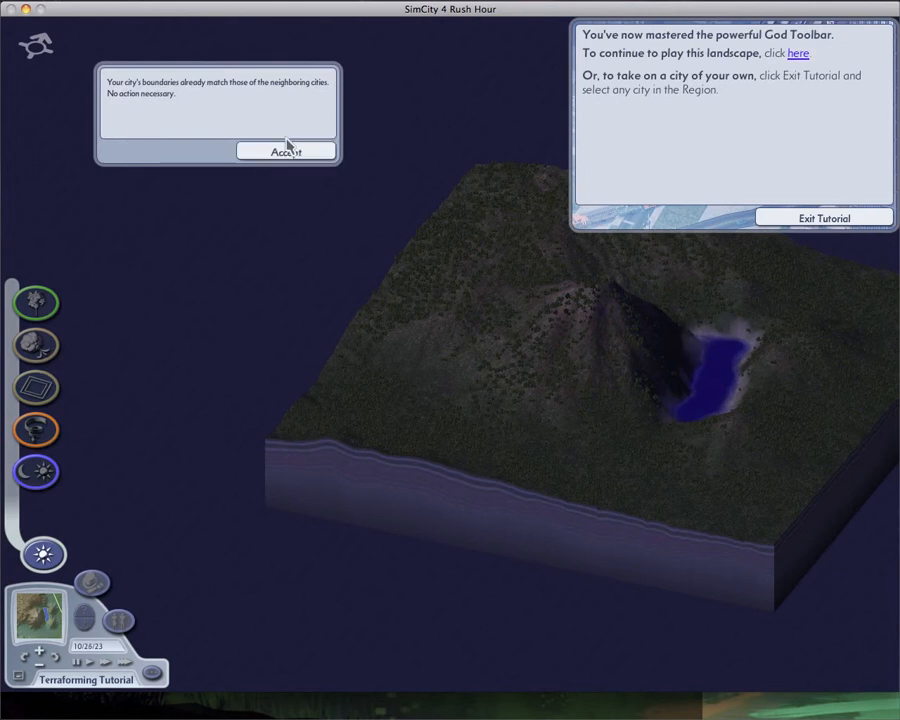
Step: Accept the matching-boundaries notice and choose Exit Tutorial to show the exit options
click(287, 152)
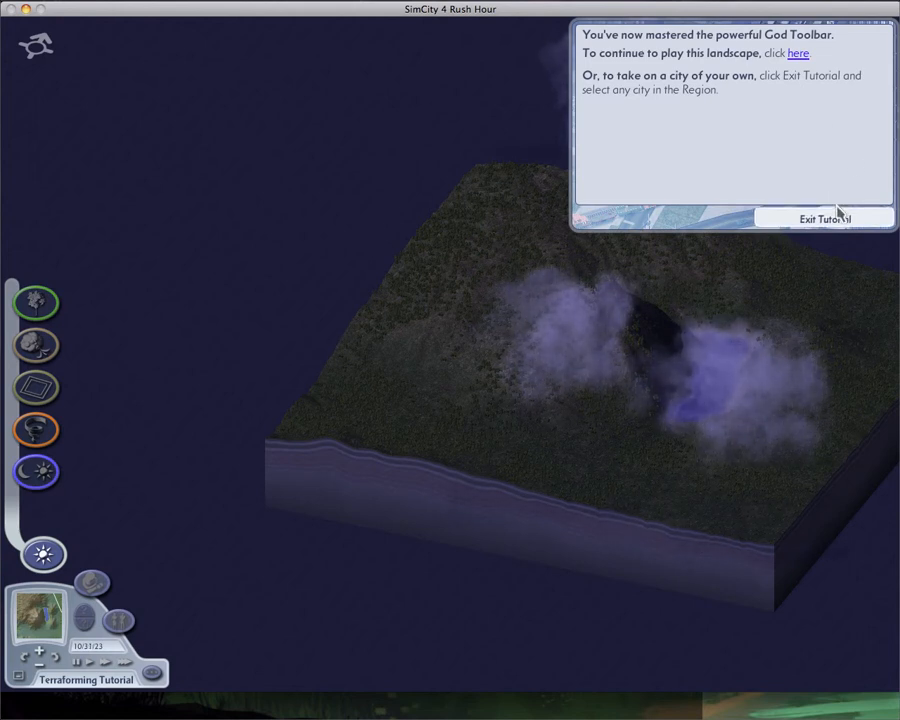
click(823, 217)
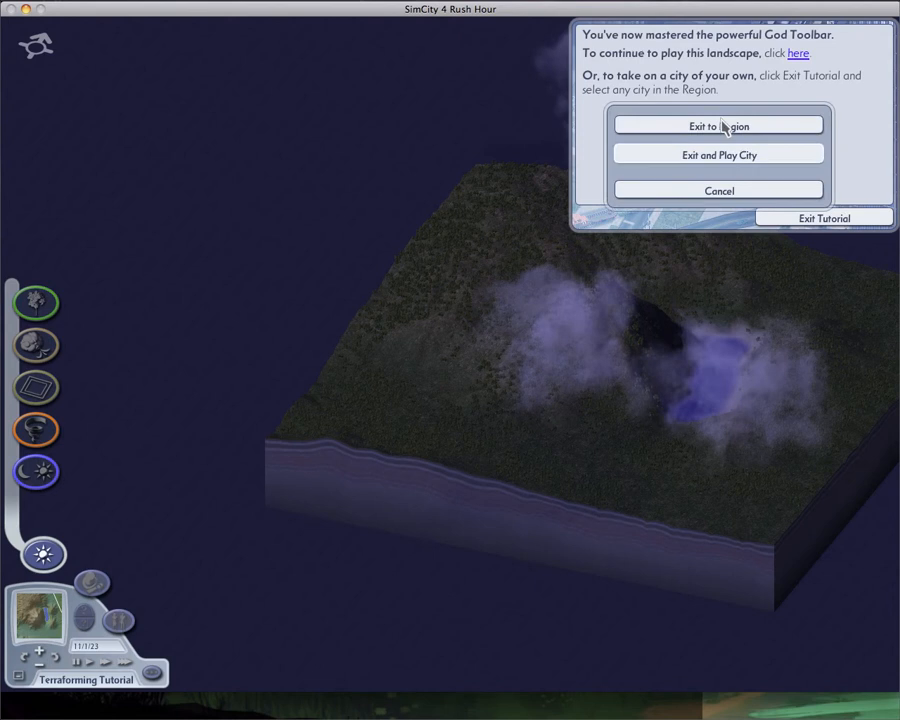